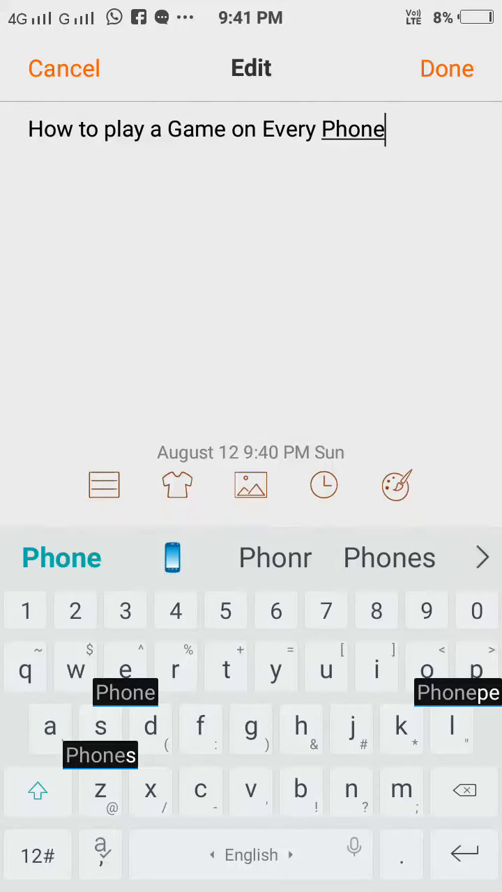
- Complete the note title with 'Phone' and begin the next line with 'Let's'
click(91, 129)
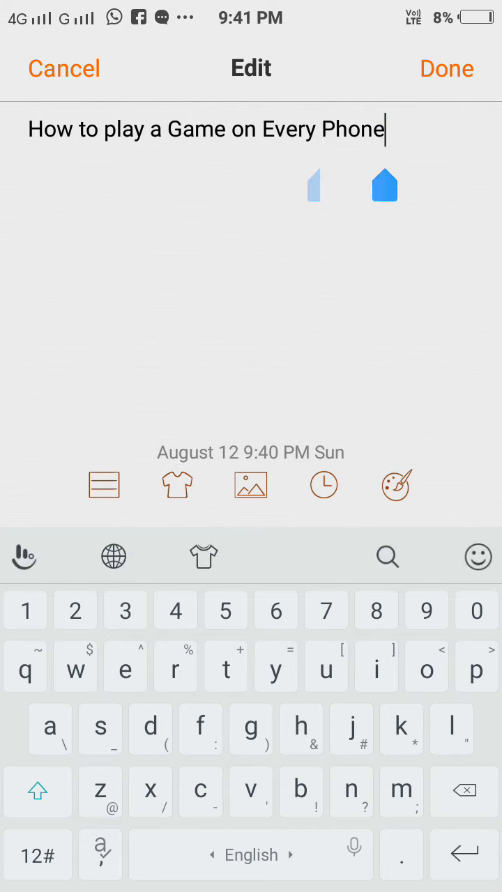
double_click(352, 128)
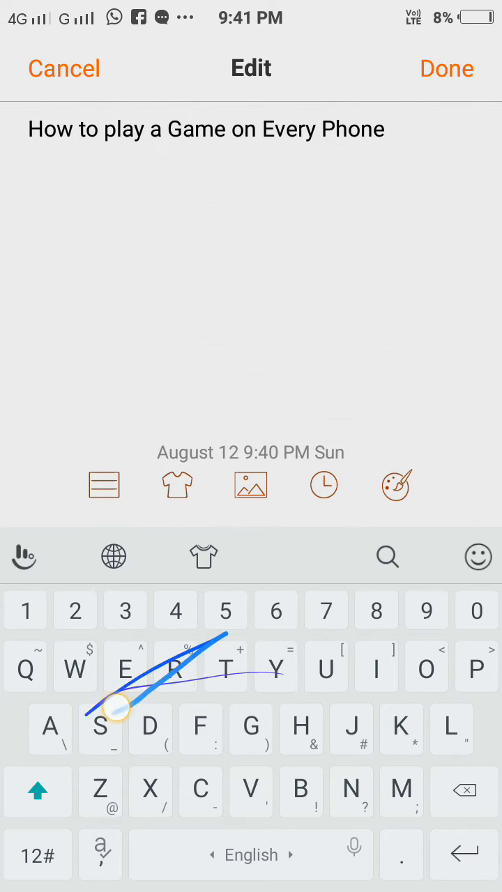
text(Let's)
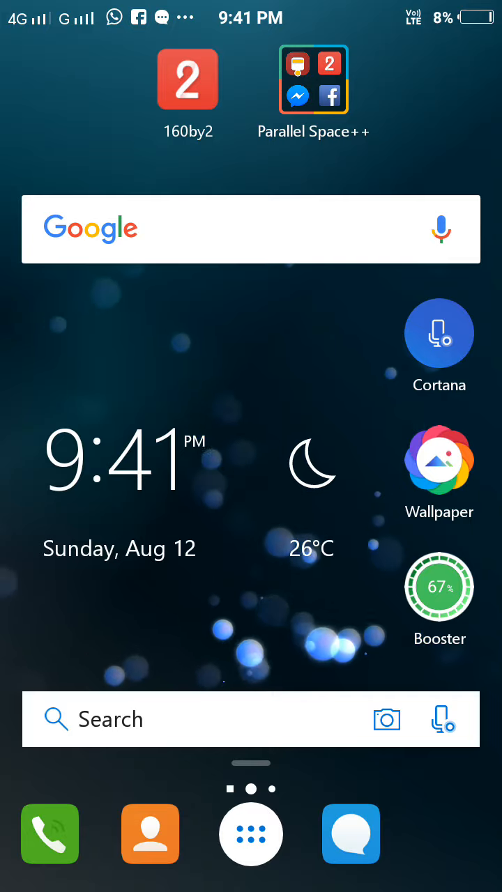
- Launch Chrome from the launcher's app drawer
click(251, 833)
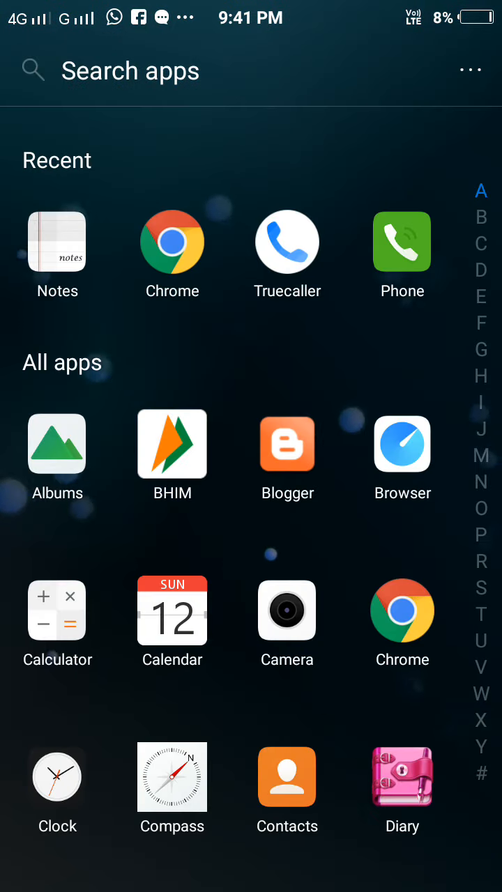
click(402, 444)
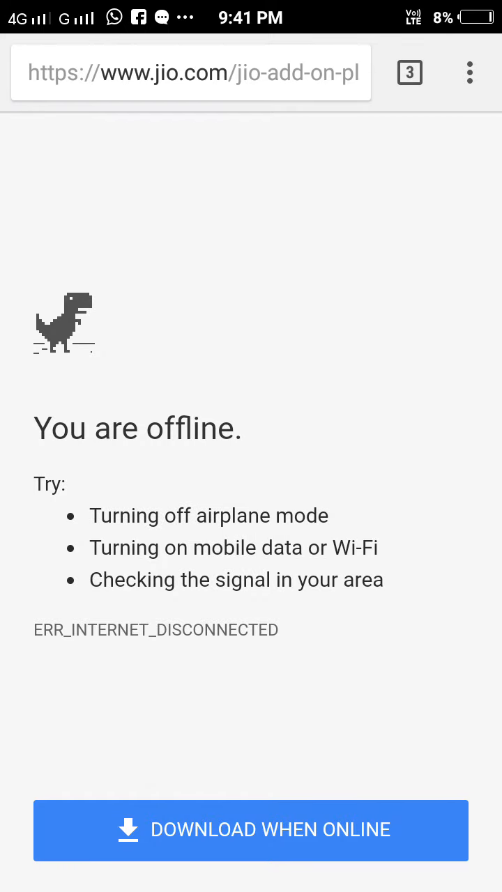
- Open a new Chrome tab offline and make the dinosaur jump over cacti
click(410, 73)
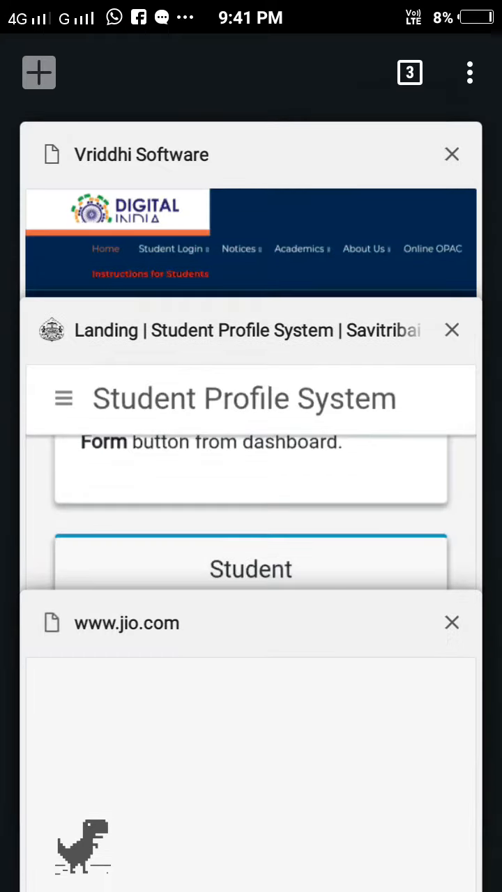
click(38, 72)
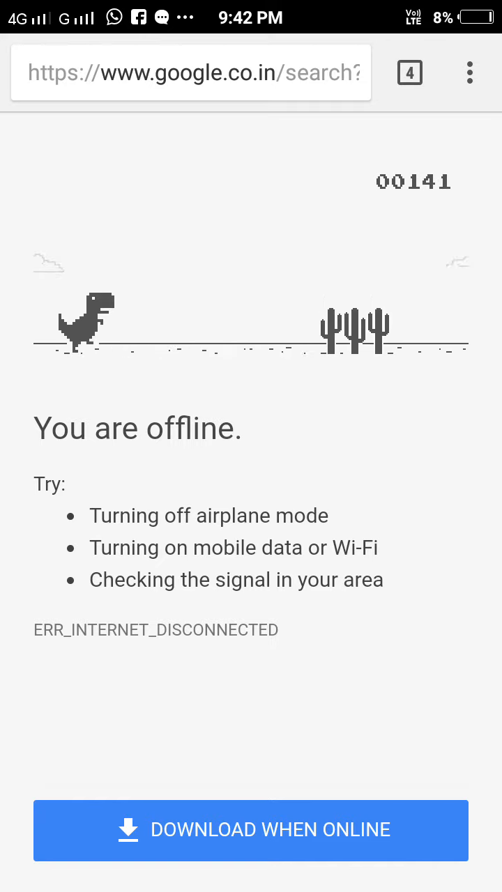
click(83, 320)
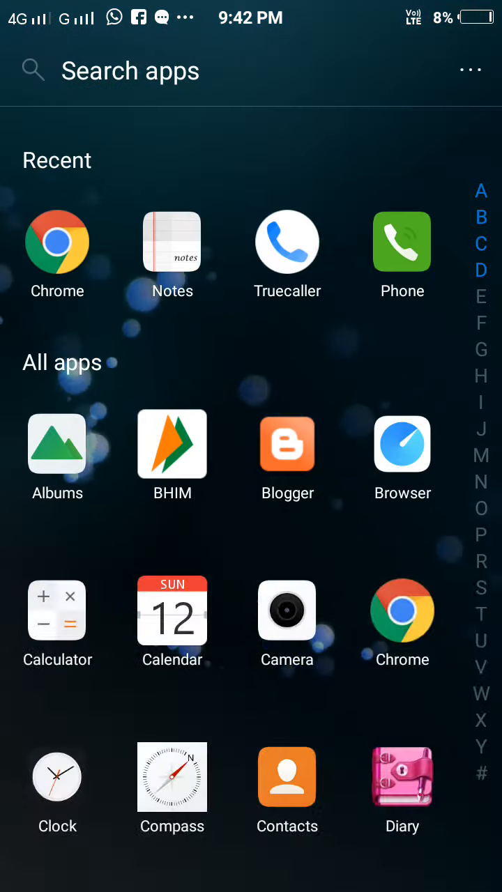
- Open the 'How to play a Game' note and add 'This is the best feature of chrome'
click(172, 242)
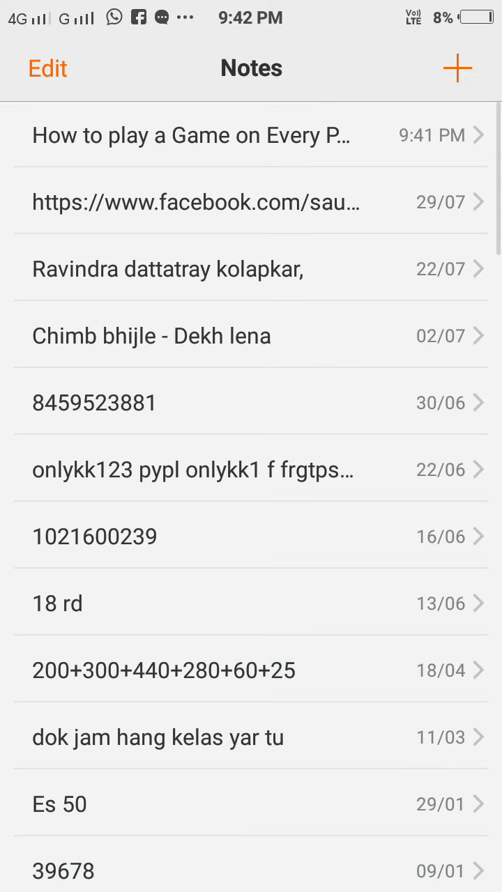
click(195, 135)
text(Tgis)
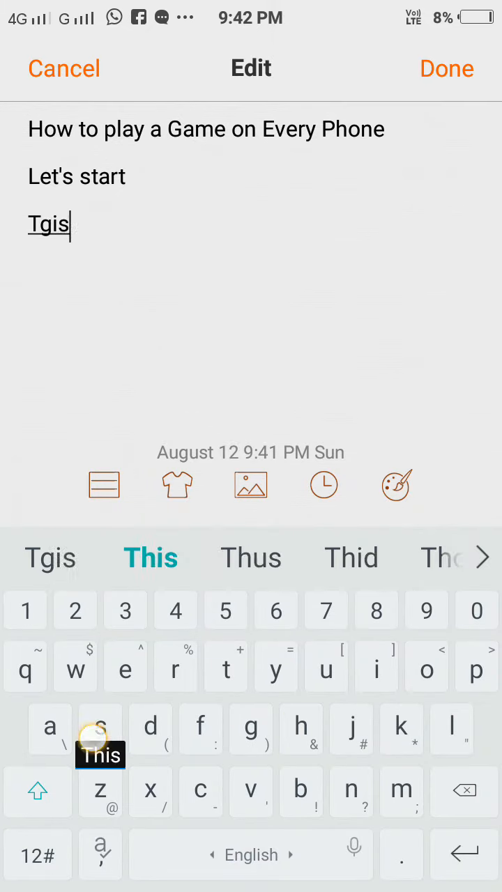
click(151, 557)
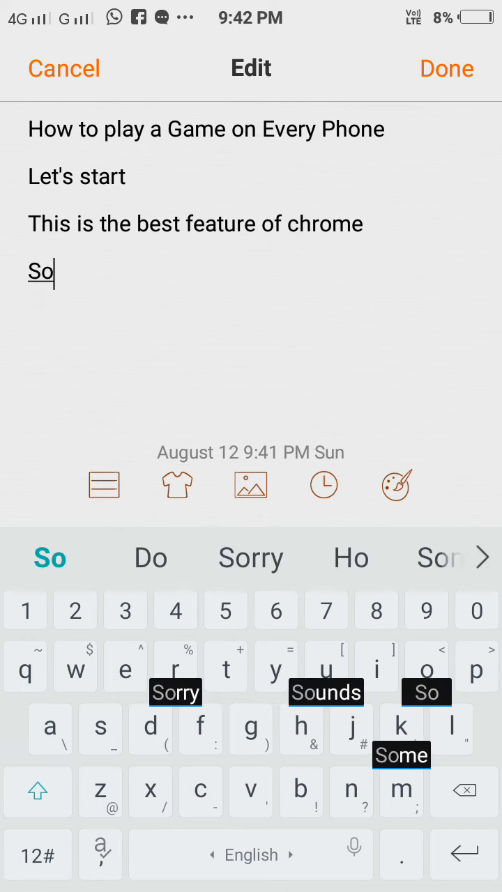
text(enjoy it on)
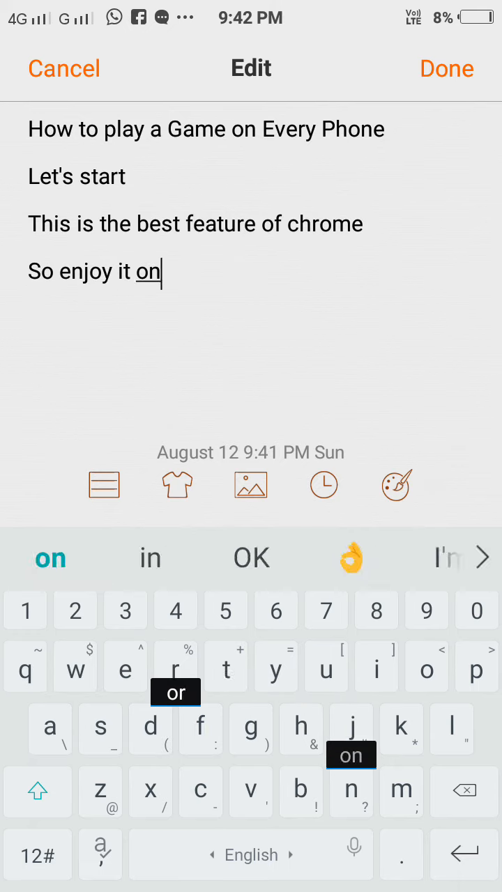
- Type the line 'So enjoy it on eary device'
text(eary)
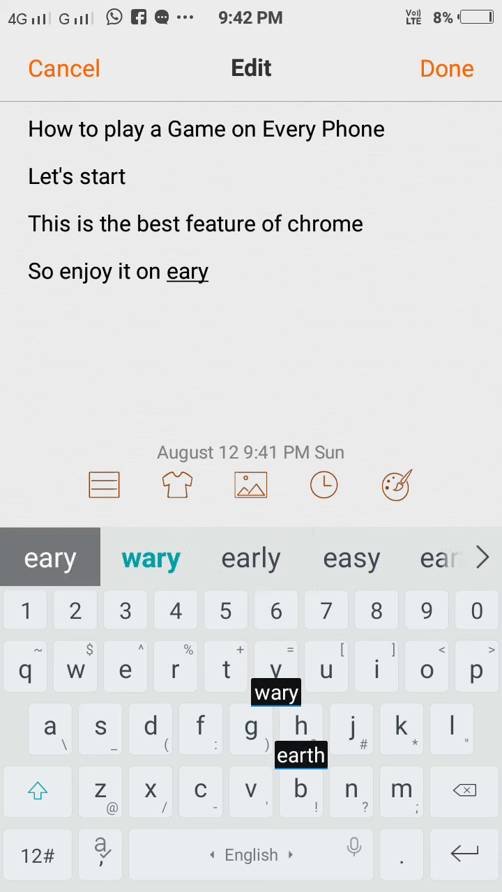
text(device)
text(Thank you for eatchibg)
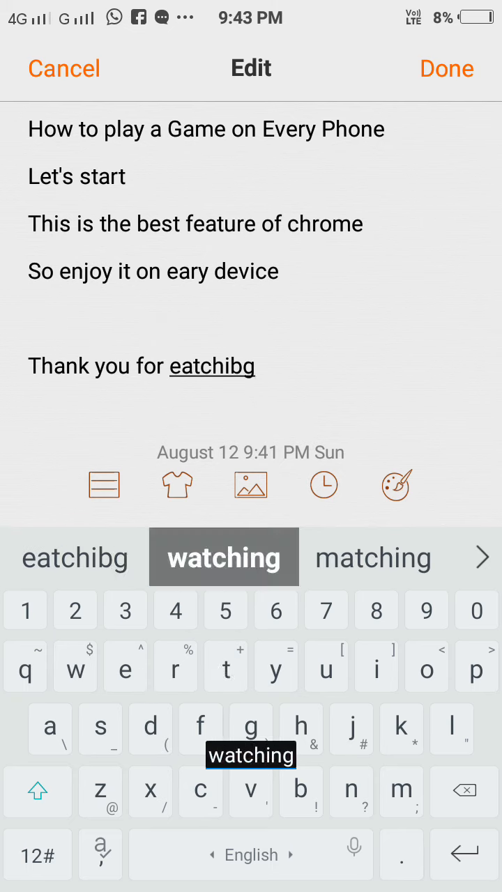
- Correct the closing lines to 'Thank you for watching' and 'Like share and subscribe'
click(222, 557)
text(Like share and subci)
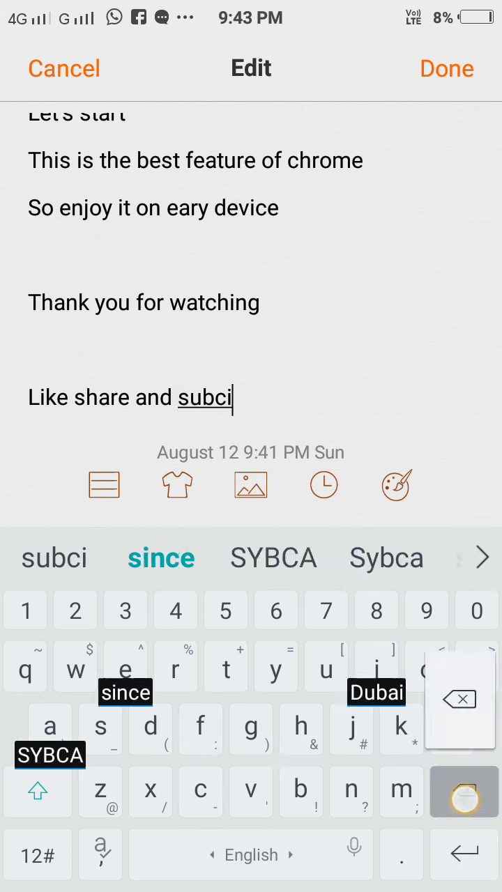
click(464, 697)
text(scive)
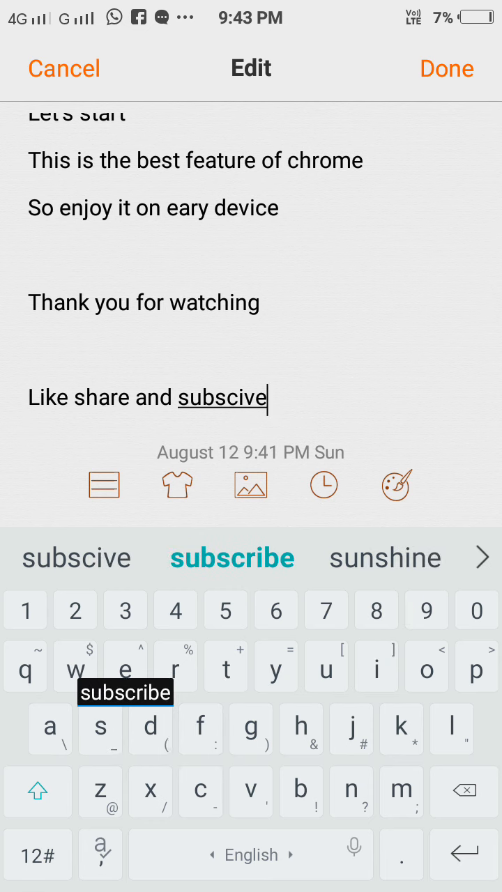
click(232, 557)
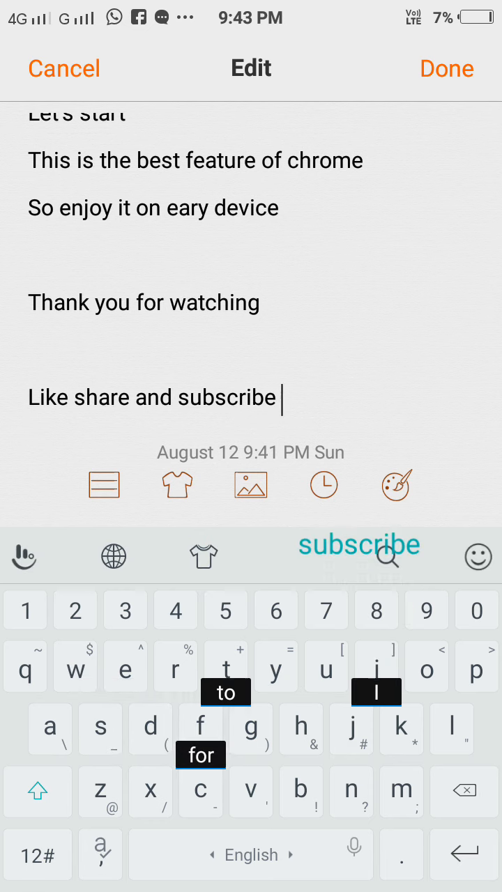